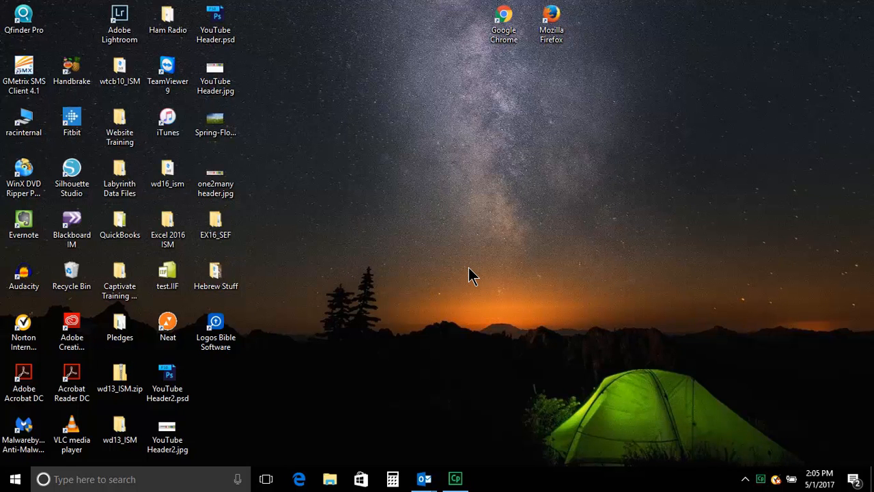
# Launch Google Chrome from its desktop shortcut and load google.com with the Home button
pyautogui.click(504, 23)
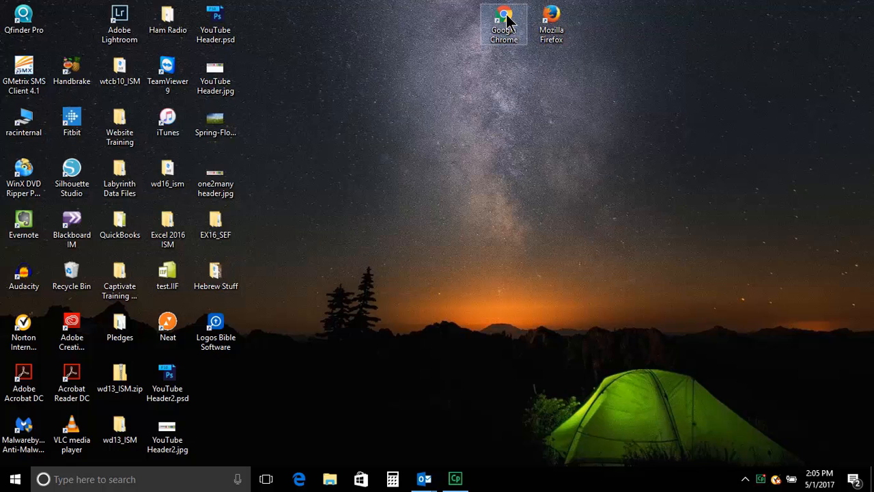
pyautogui.doubleClick(504, 15)
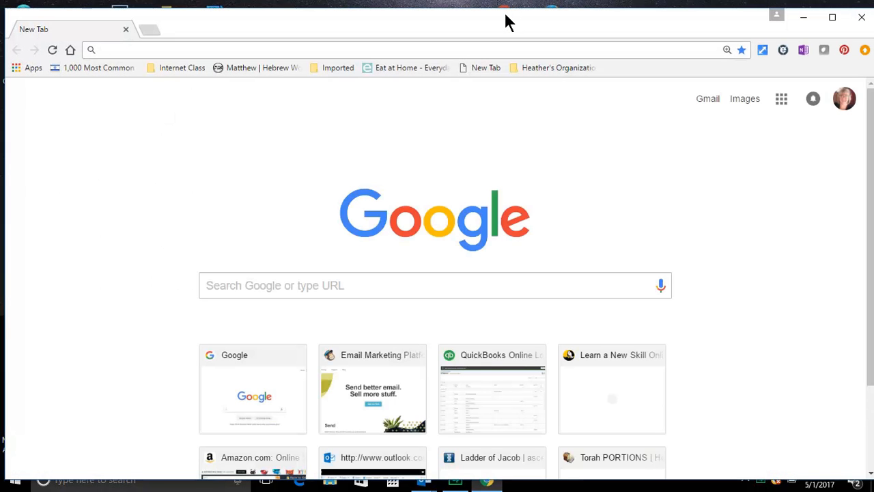
pyautogui.moveTo(464, 56)
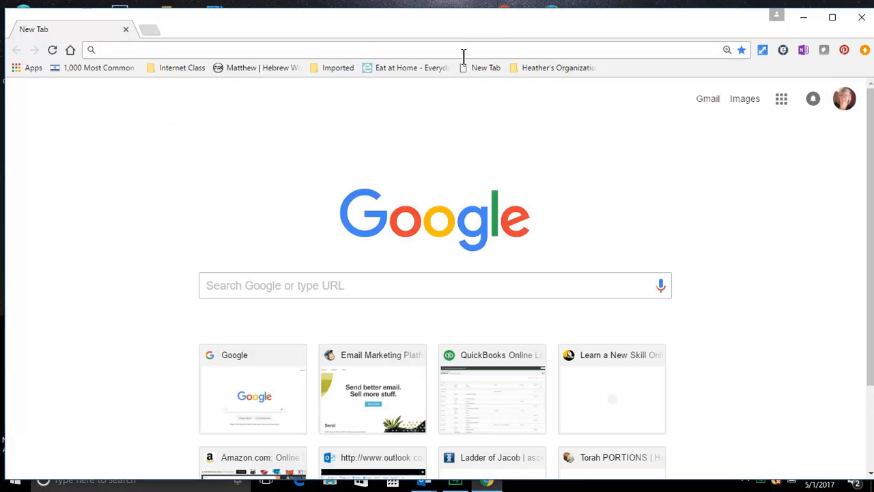
pyautogui.moveTo(106, 34)
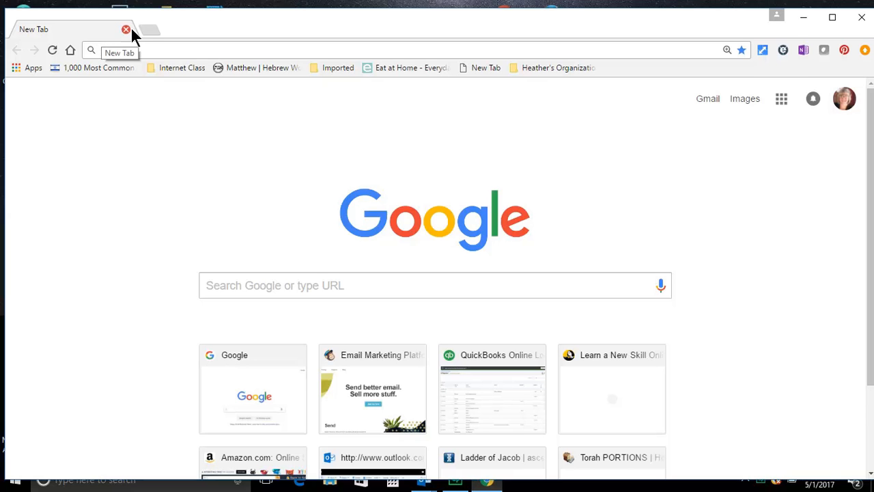
pyautogui.moveTo(372, 348)
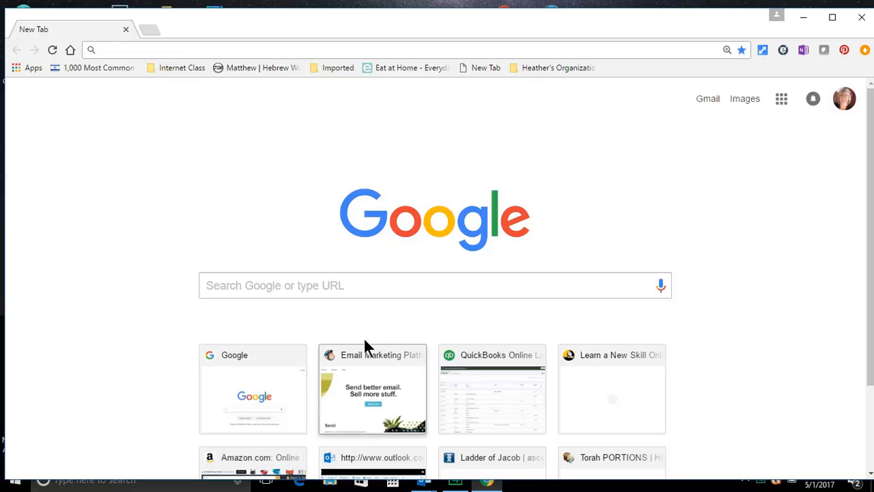
pyautogui.moveTo(495, 249)
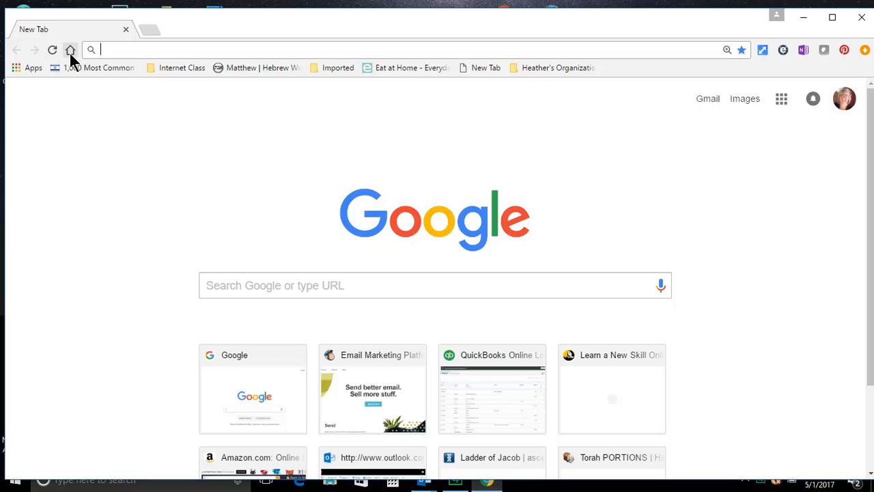
pyautogui.moveTo(71, 50)
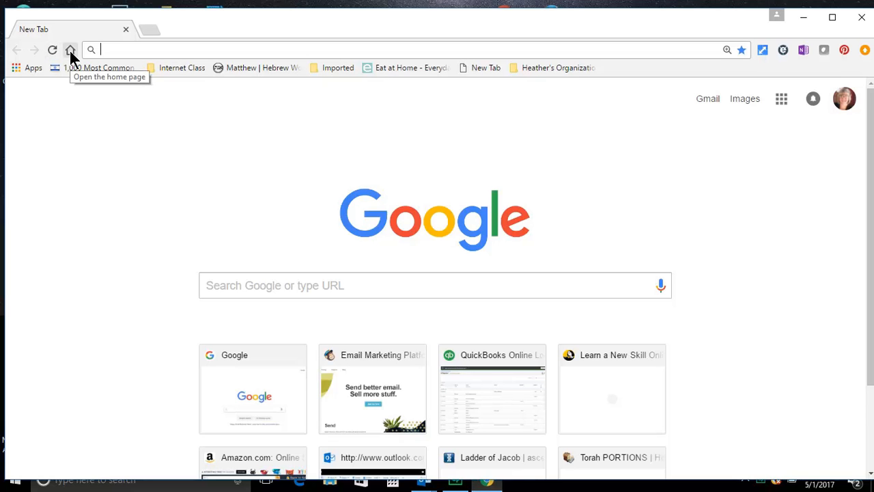
pyautogui.click(71, 50)
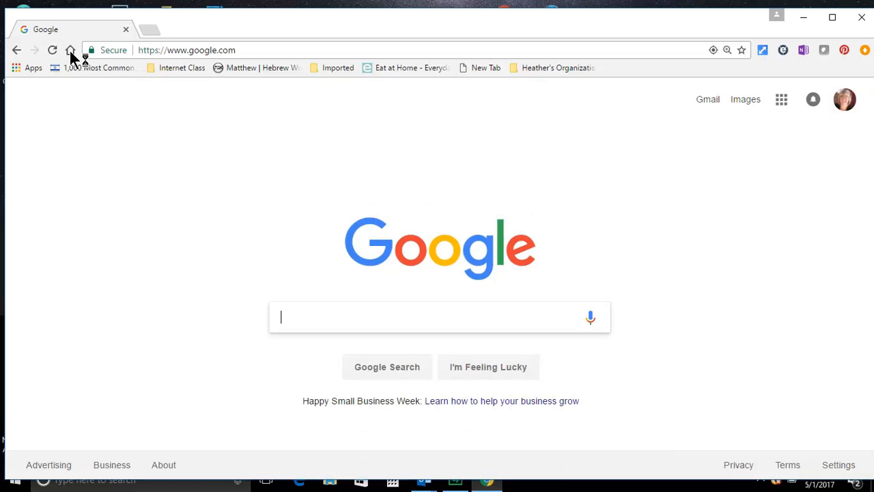
pyautogui.moveTo(256, 68)
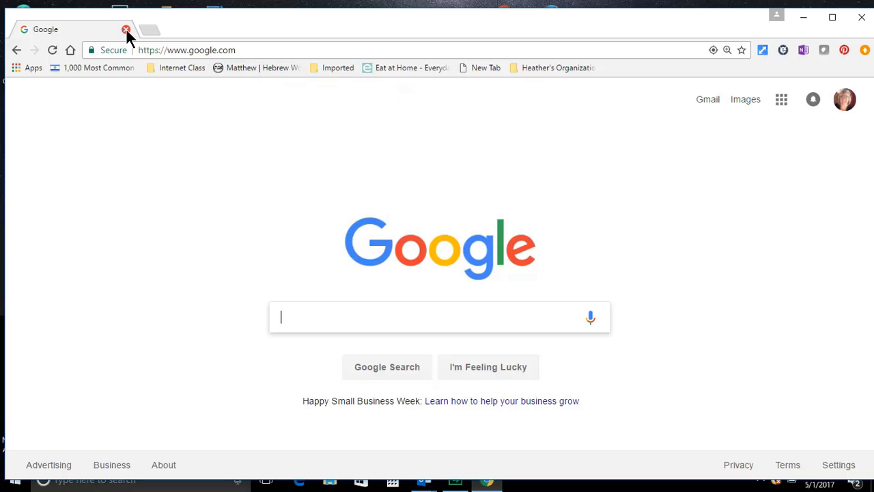
pyautogui.moveTo(106, 40)
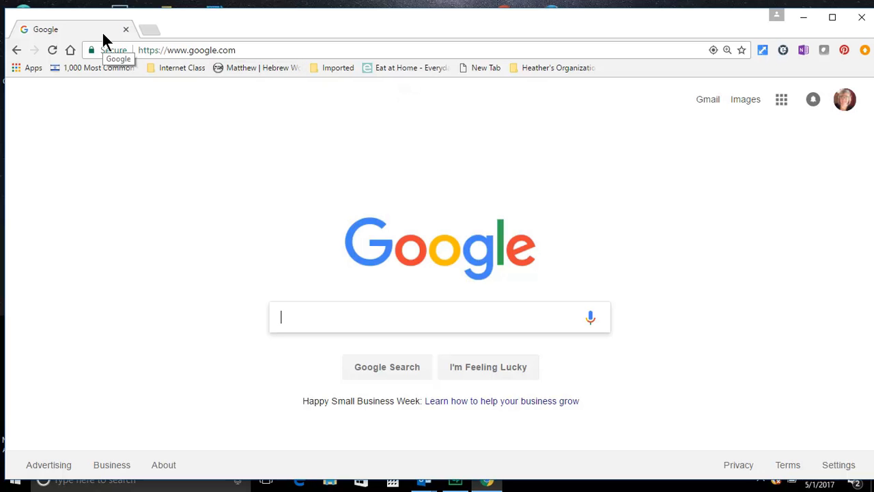
pyautogui.moveTo(114, 7)
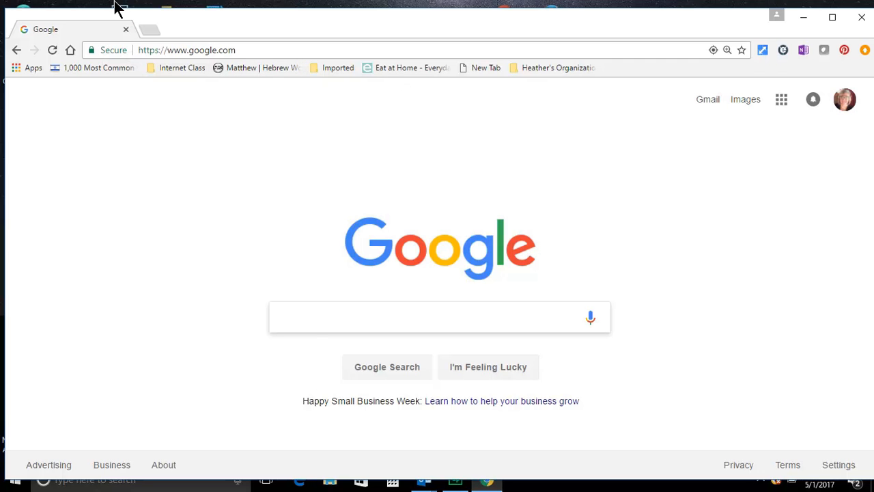
pyautogui.moveTo(149, 33)
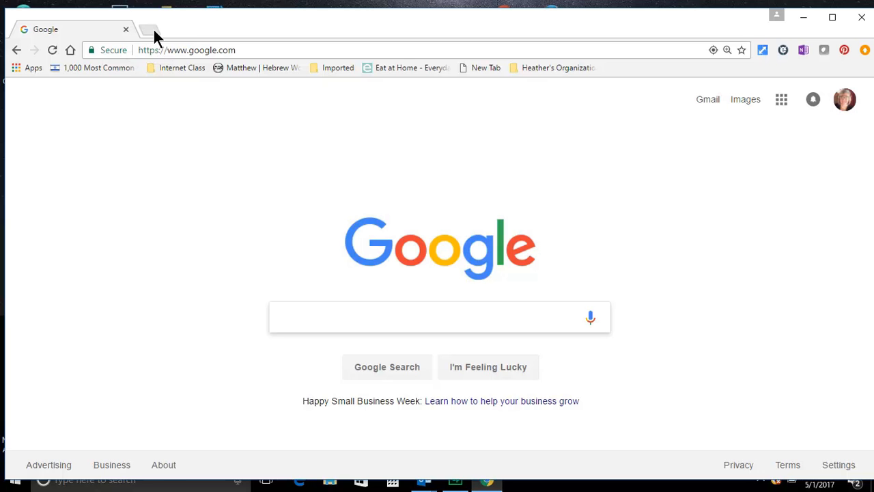
pyautogui.moveTo(188, 33)
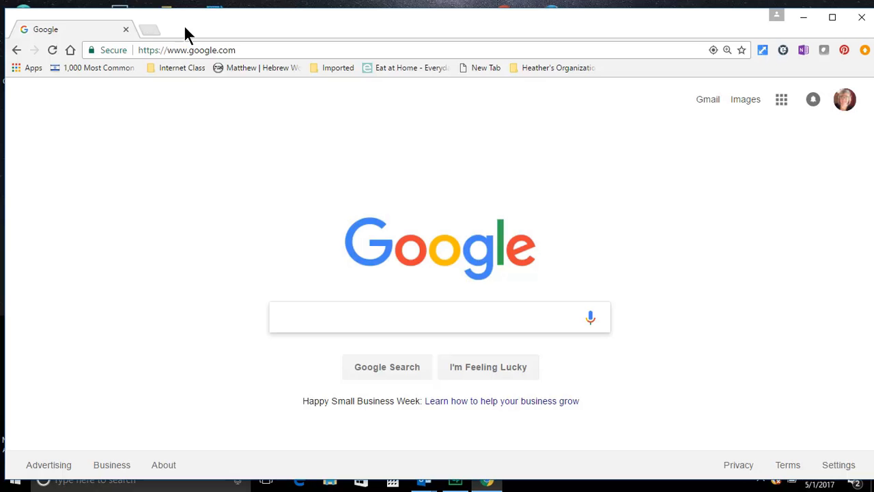
pyautogui.moveTo(838, 46)
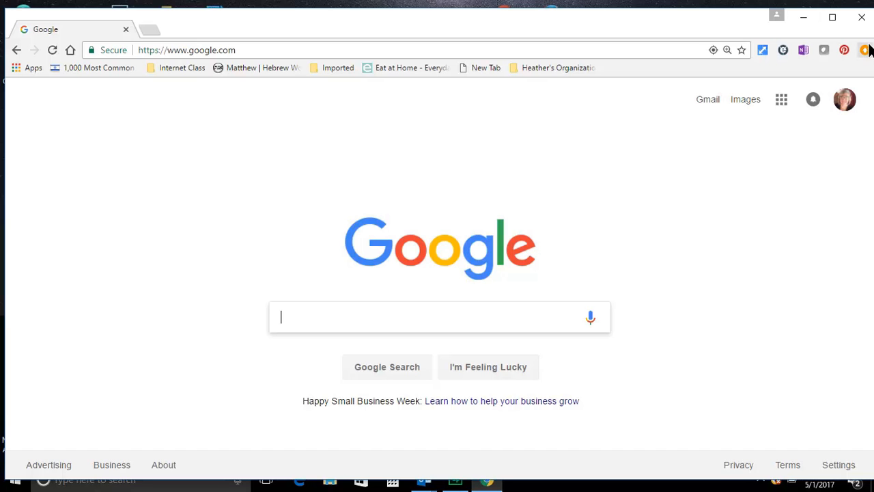
pyautogui.moveTo(866, 50)
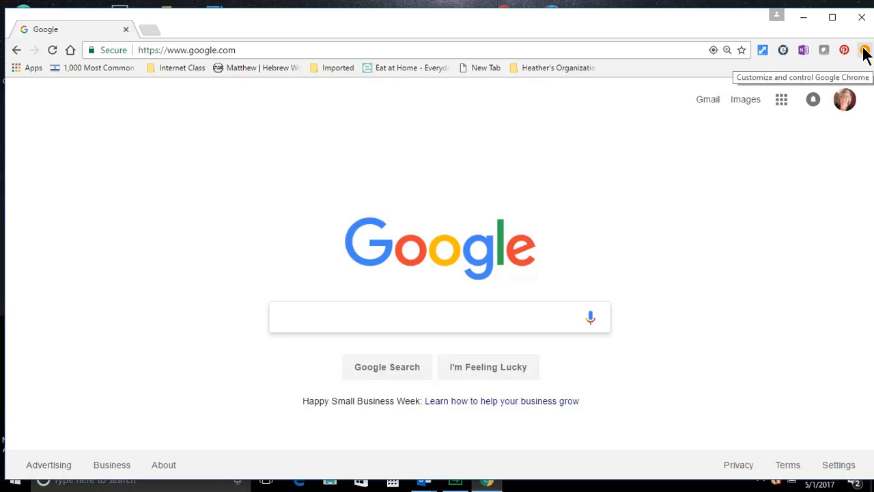
pyautogui.click(865, 50)
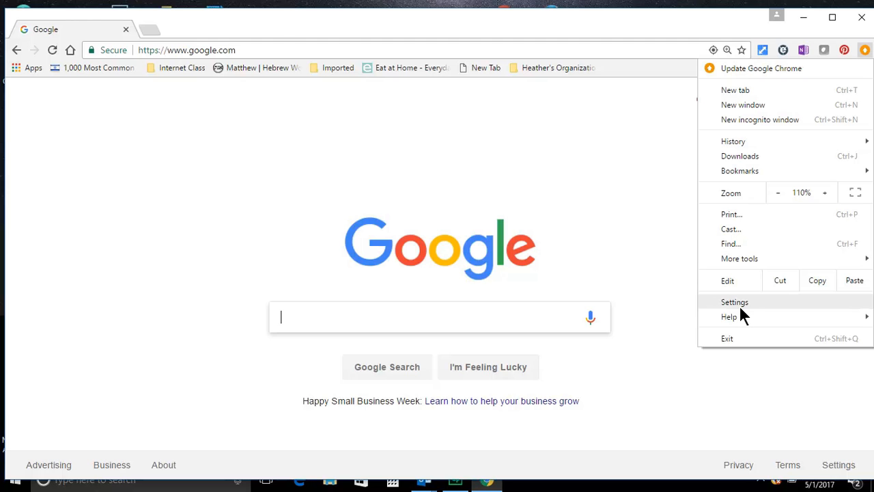
pyautogui.click(735, 302)
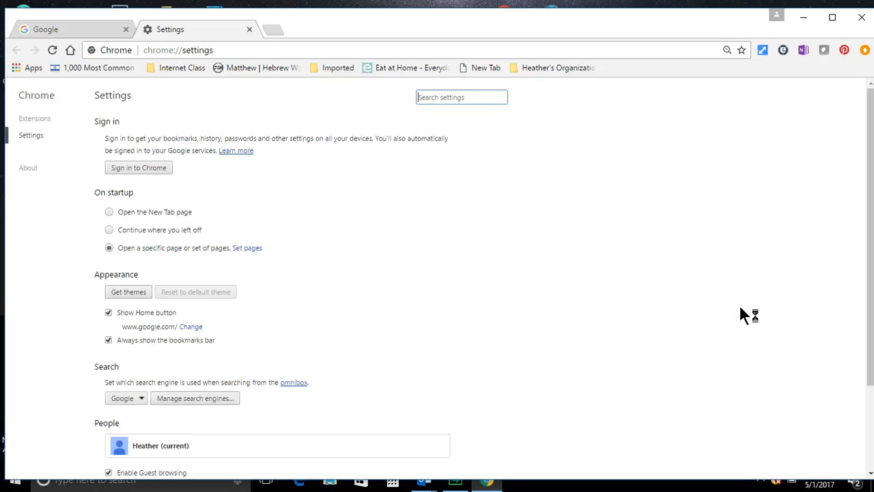
pyautogui.moveTo(103, 201)
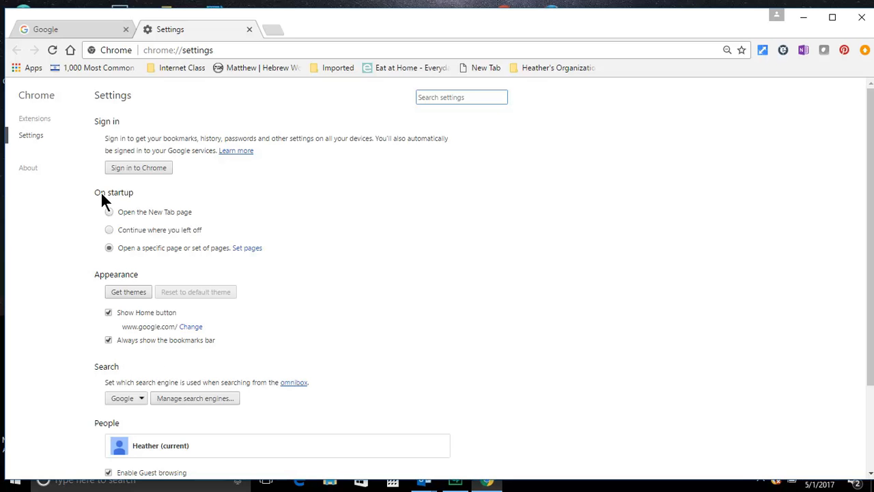
pyautogui.moveTo(146, 203)
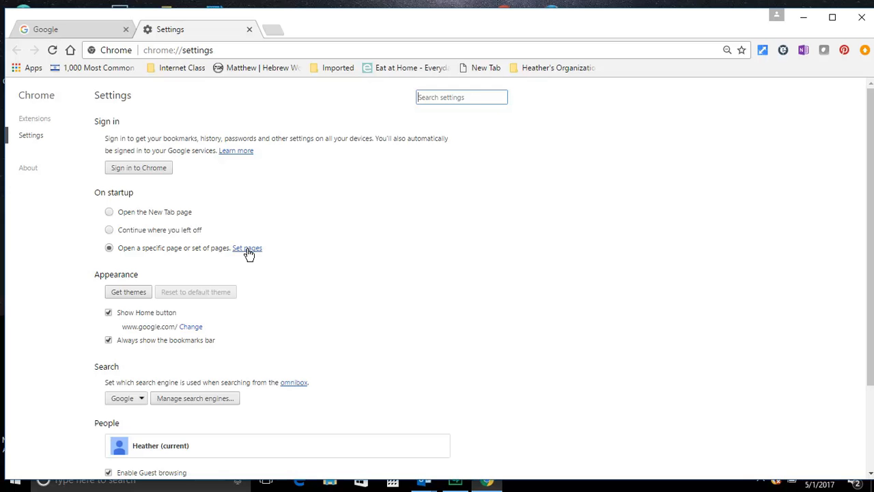
pyautogui.click(247, 247)
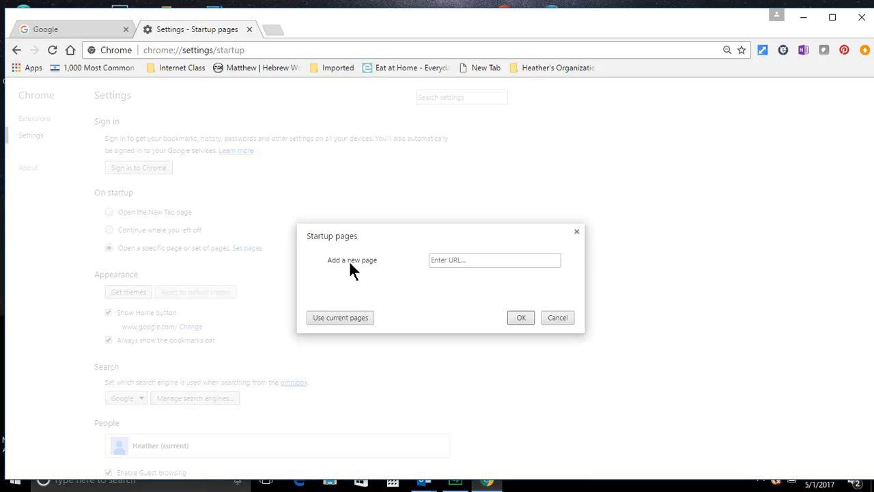
pyautogui.write('www.google.com/')
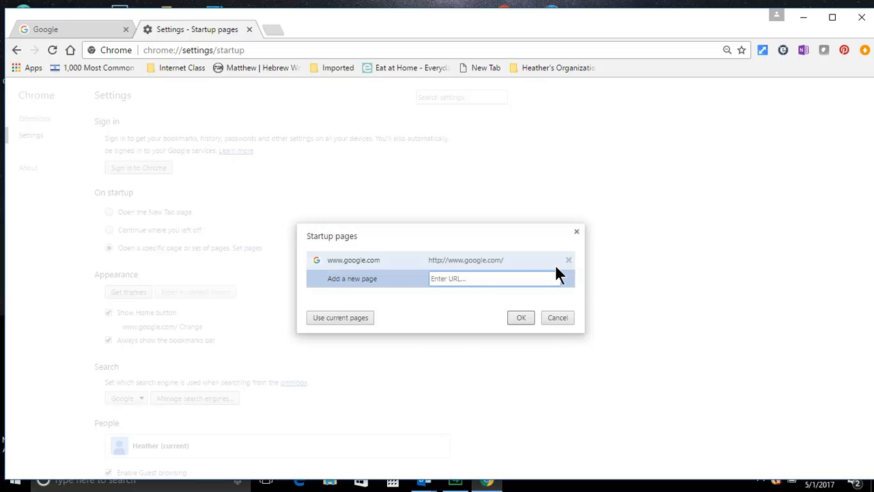
pyautogui.write('www.wea')
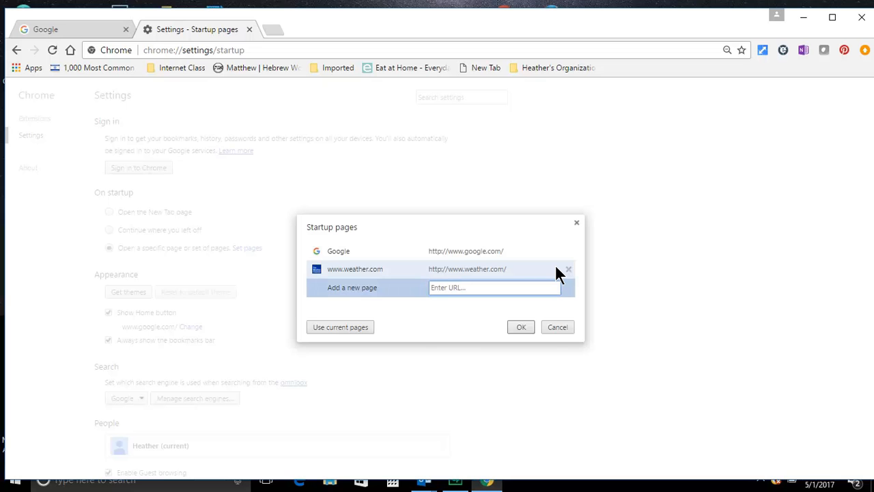
pyautogui.write('www.one')
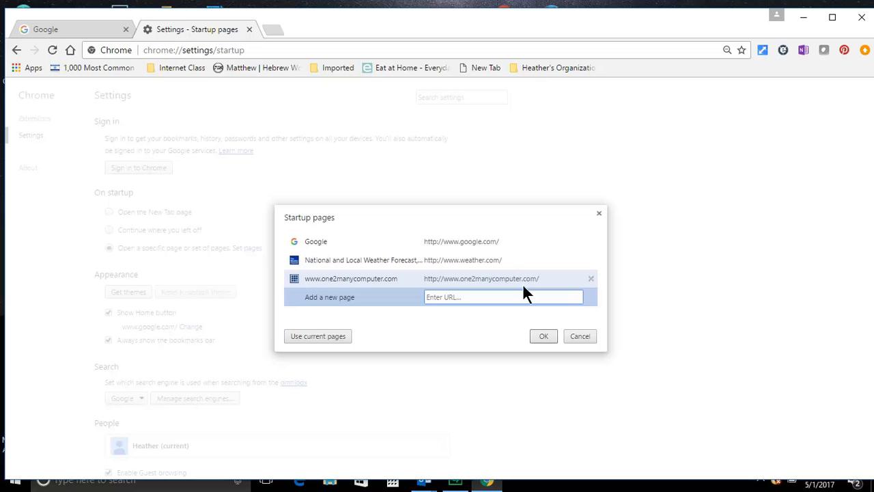
pyautogui.click(543, 336)
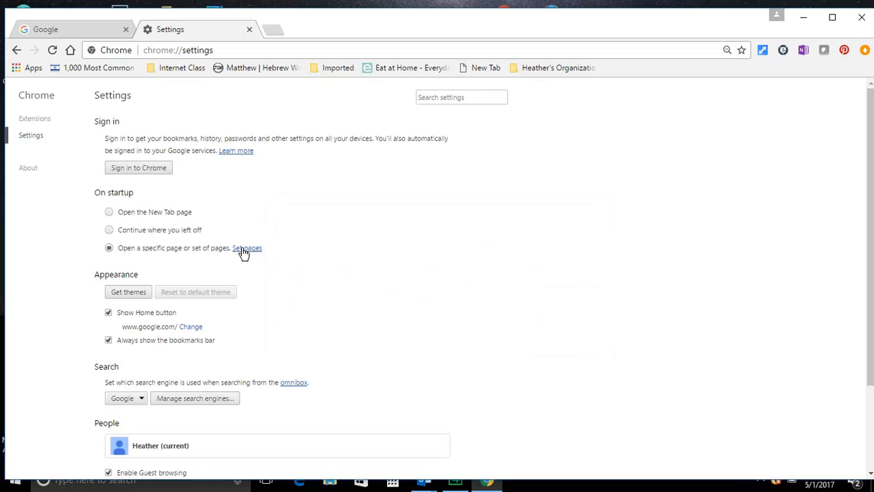
pyautogui.click(247, 247)
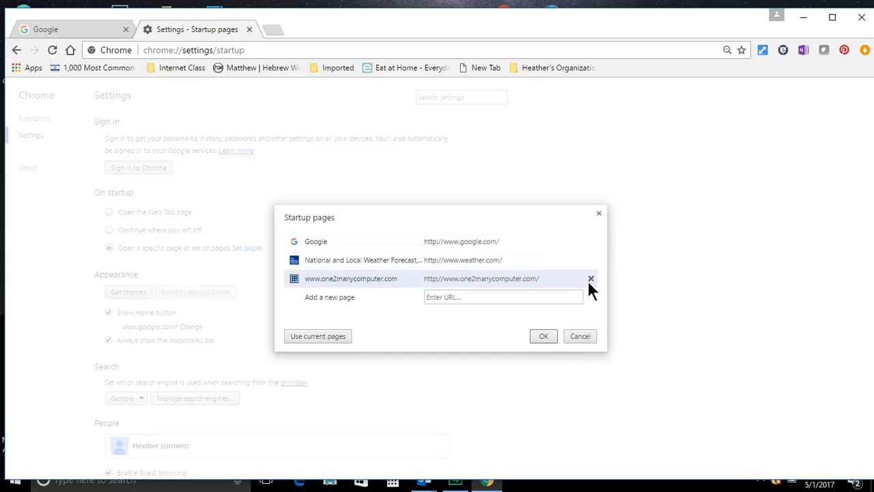
pyautogui.moveTo(591, 278)
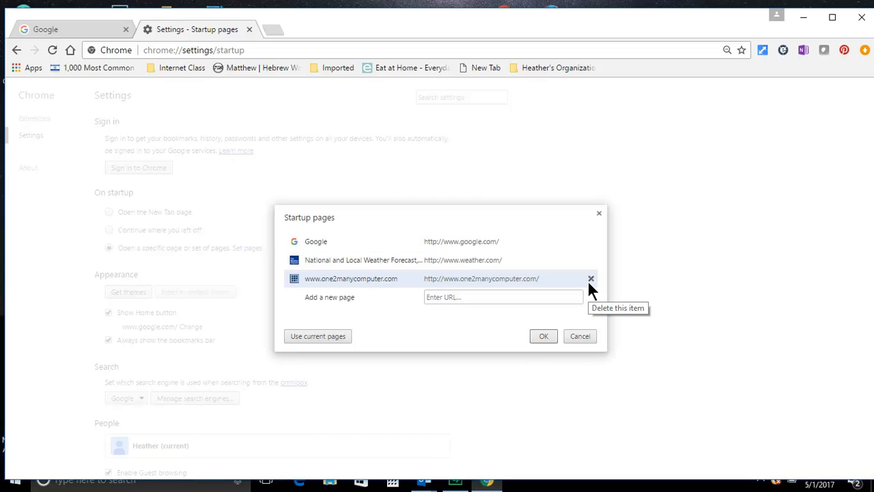
pyautogui.moveTo(553, 319)
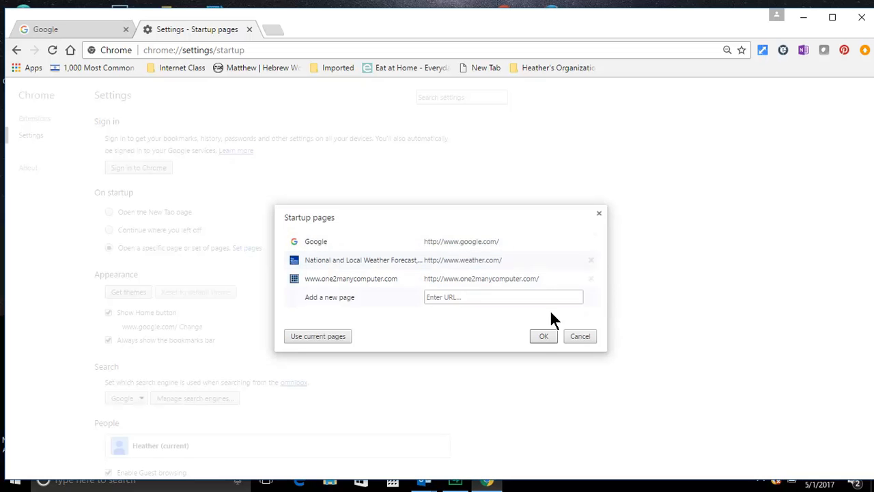
pyautogui.click(543, 336)
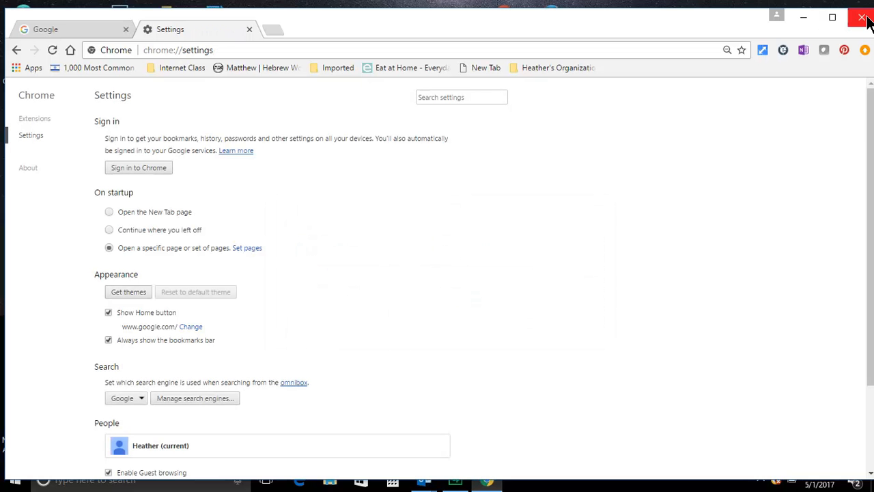
# Close and relaunch Chrome, then check the weather.com and Google startup tabs
pyautogui.click(864, 18)
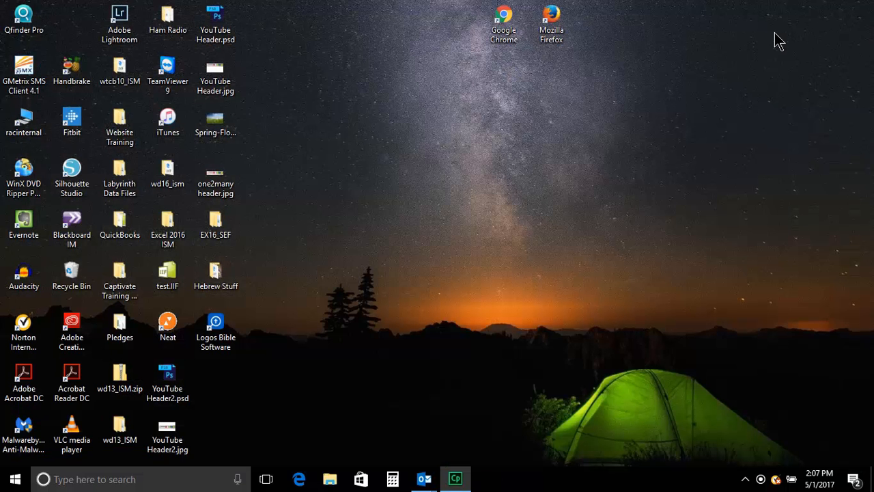
pyautogui.click(504, 24)
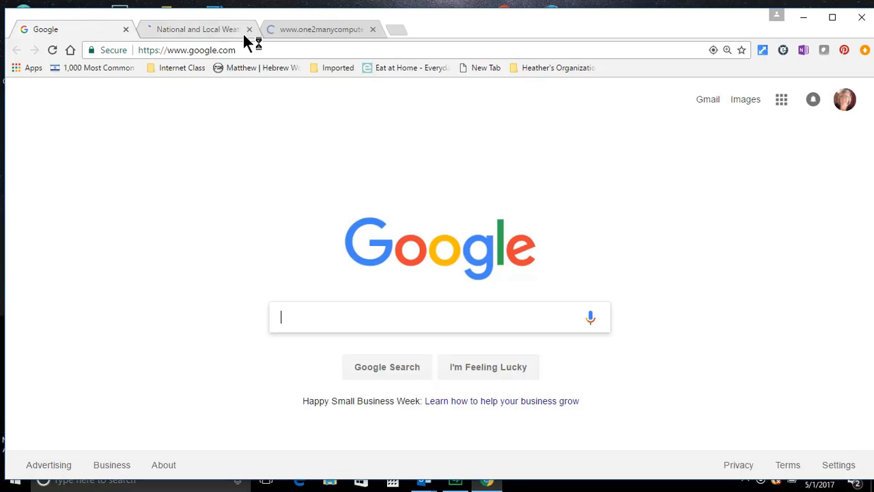
pyautogui.moveTo(368, 44)
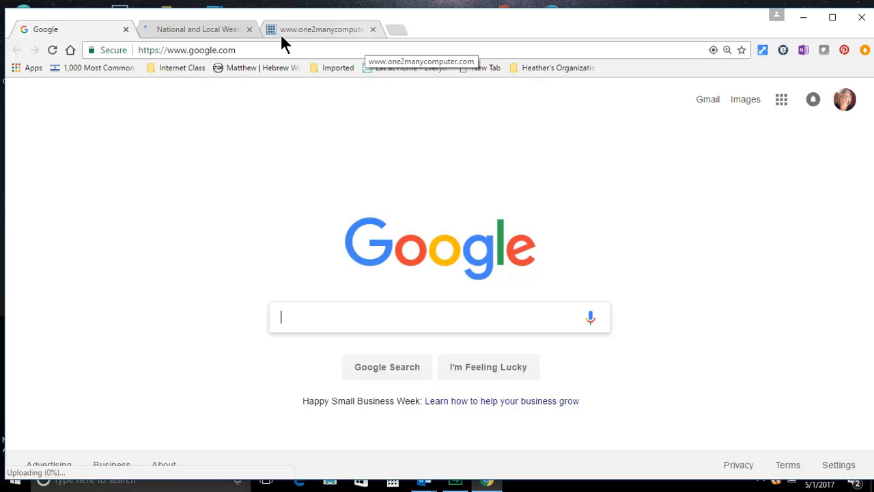
pyautogui.click(197, 28)
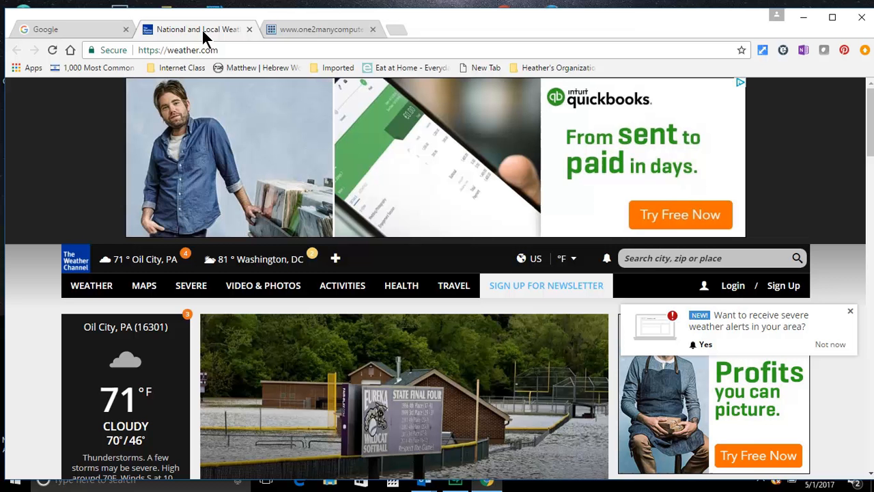
pyautogui.click(320, 29)
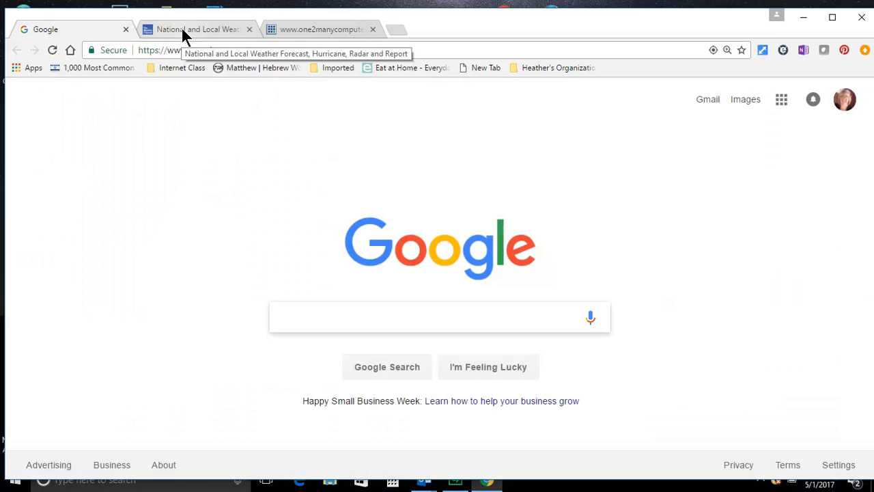
pyautogui.moveTo(704, 47)
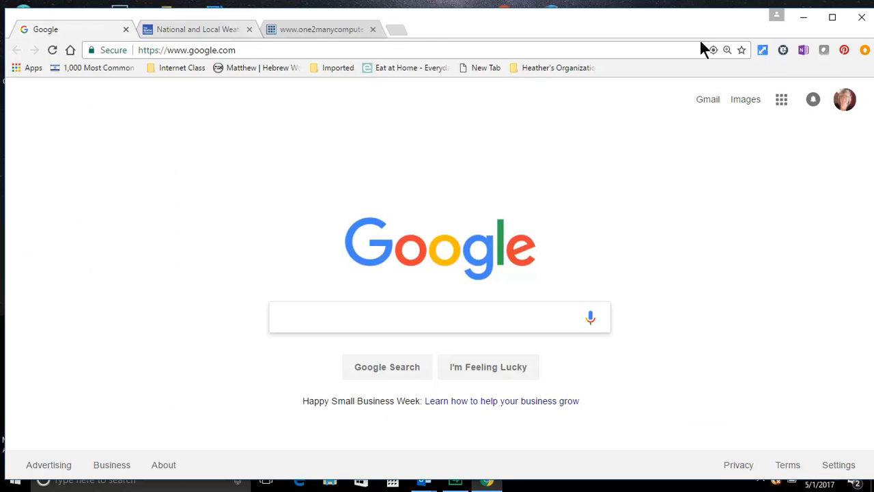